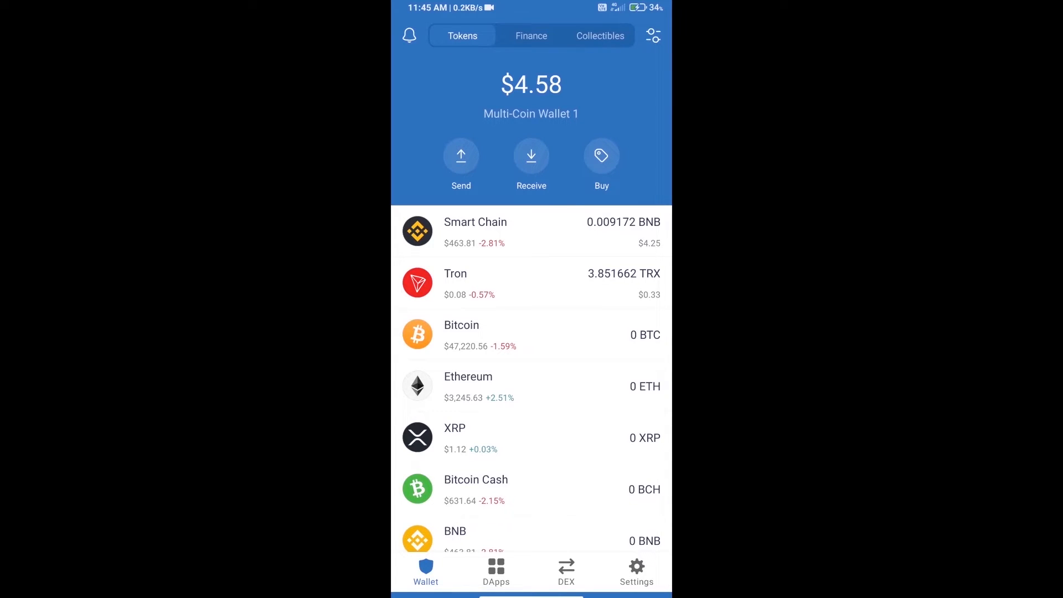
# Search the coin list for 'bnb' and pick Smart Chain BNB
pyautogui.click(601, 156)
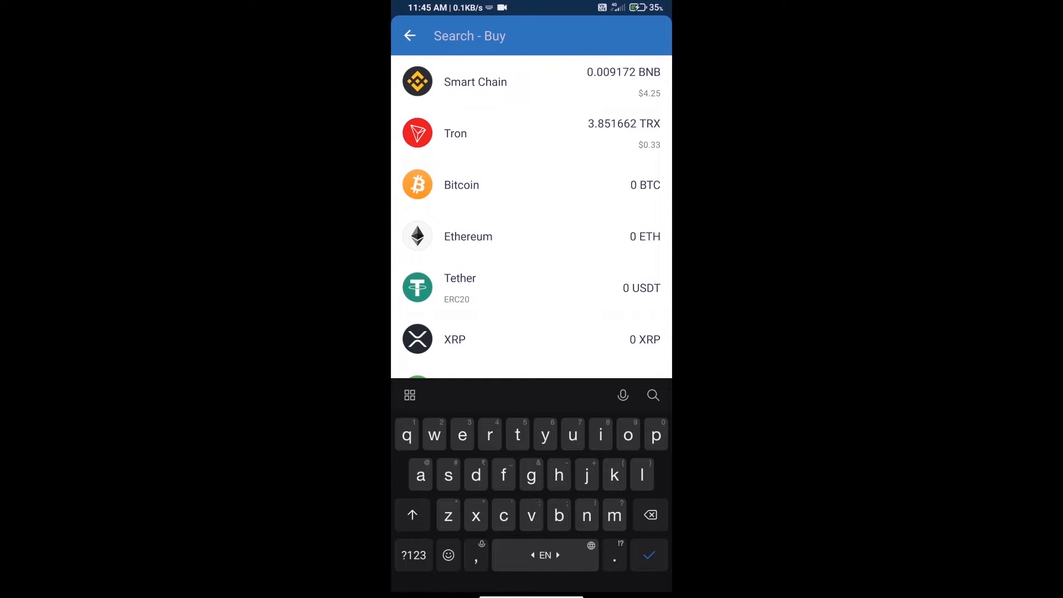
pyautogui.write('bnb')
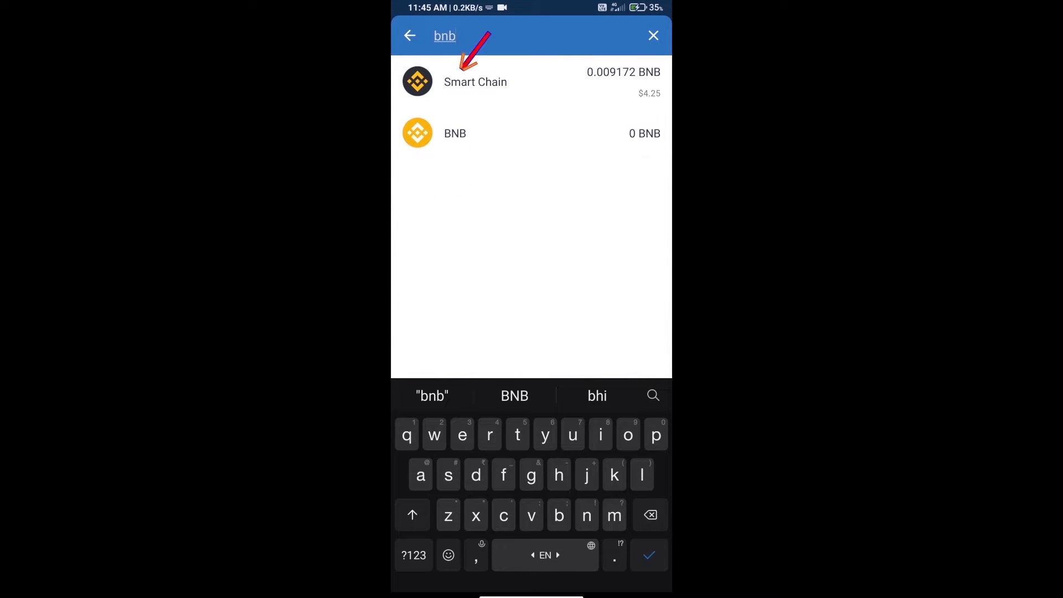
pyautogui.click(475, 82)
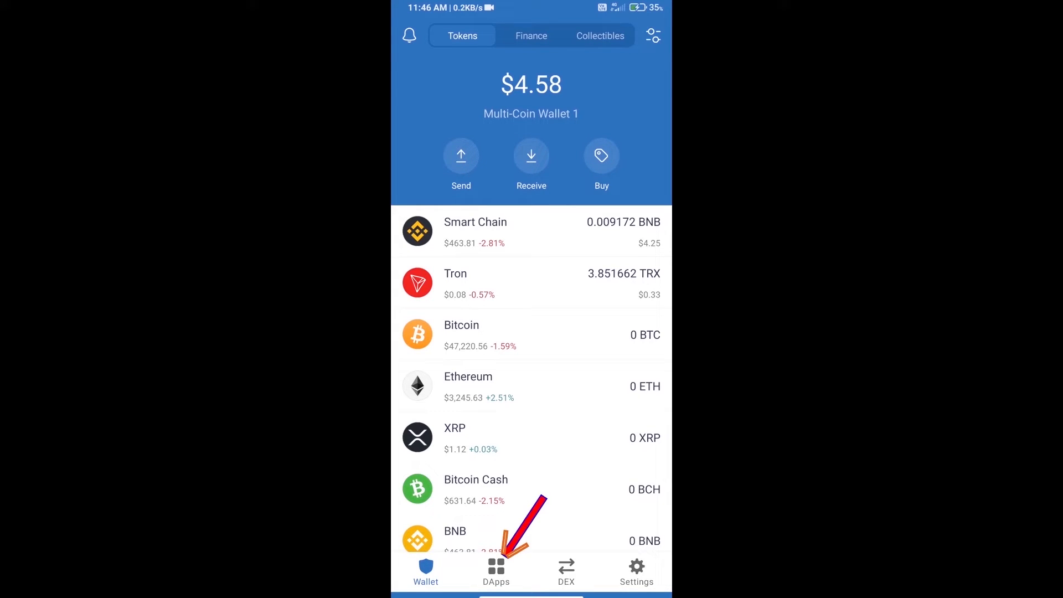
# Open PancakeSwap from DApps and connect Trust Wallet, showing 0.00917245 BNB
pyautogui.click(495, 572)
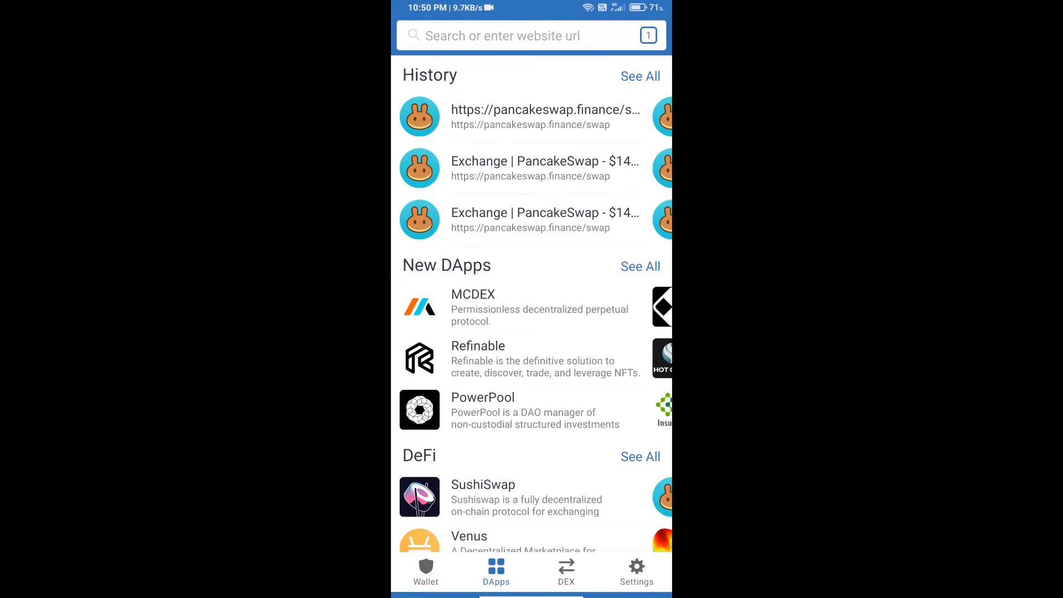
pyautogui.scroll(-3)
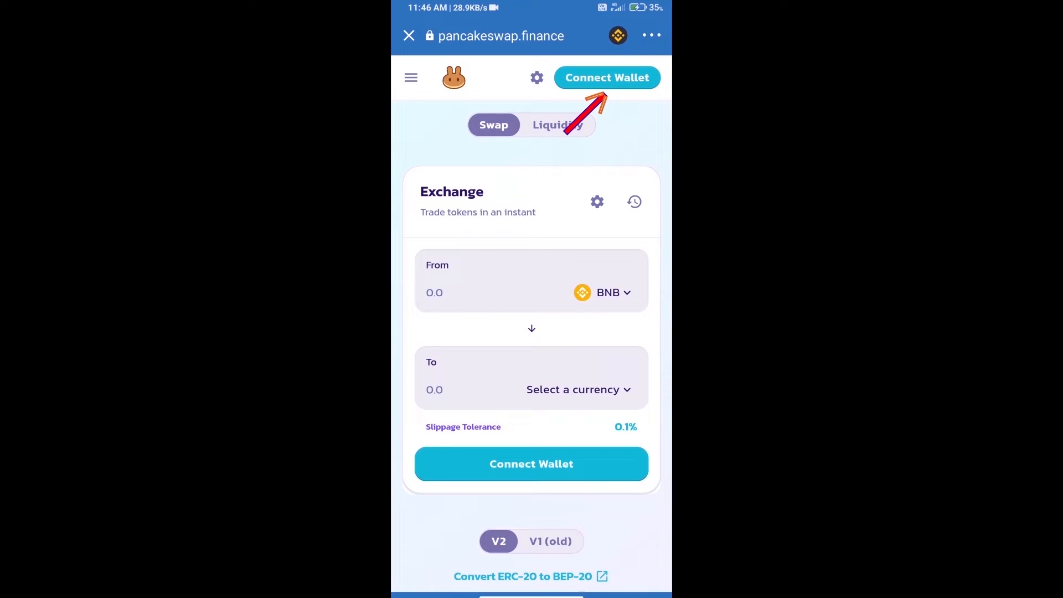
pyautogui.click(606, 77)
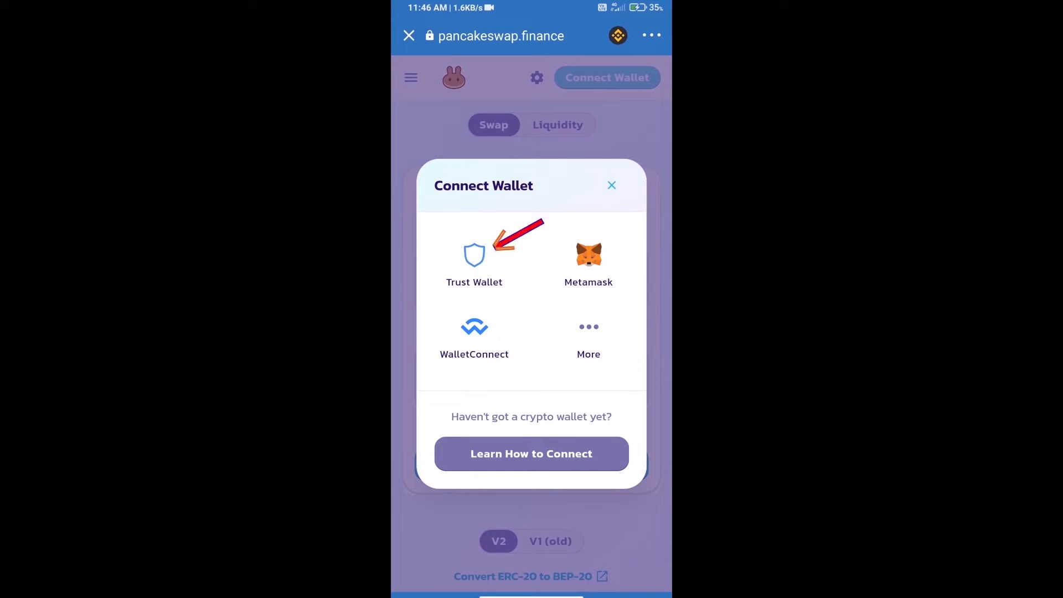
pyautogui.click(474, 256)
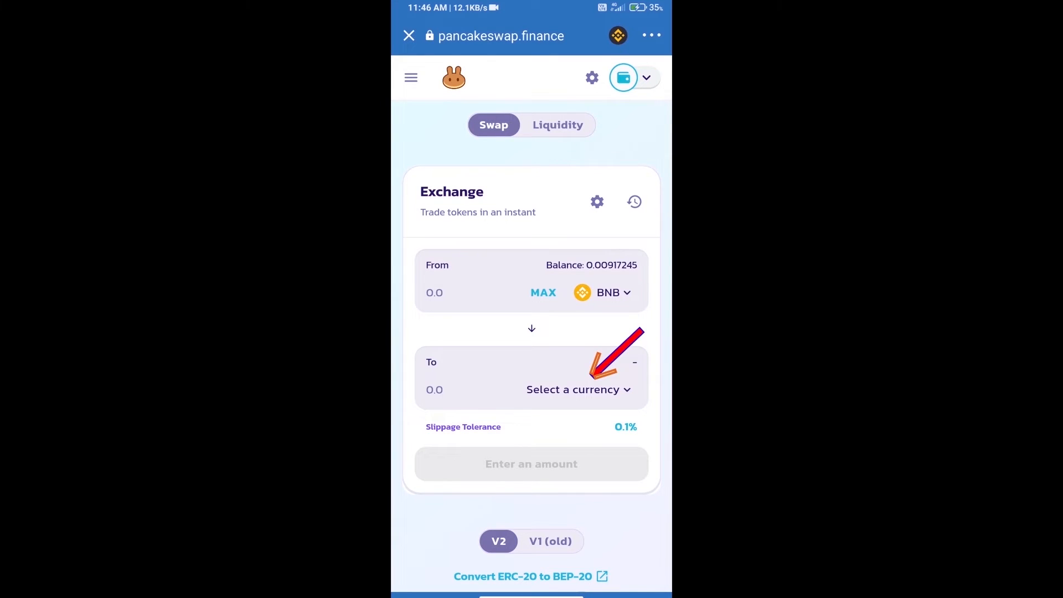
# Import Cryptotem (TOTEM) by contract address, accepting the risk warning, as the receive token
pyautogui.click(575, 389)
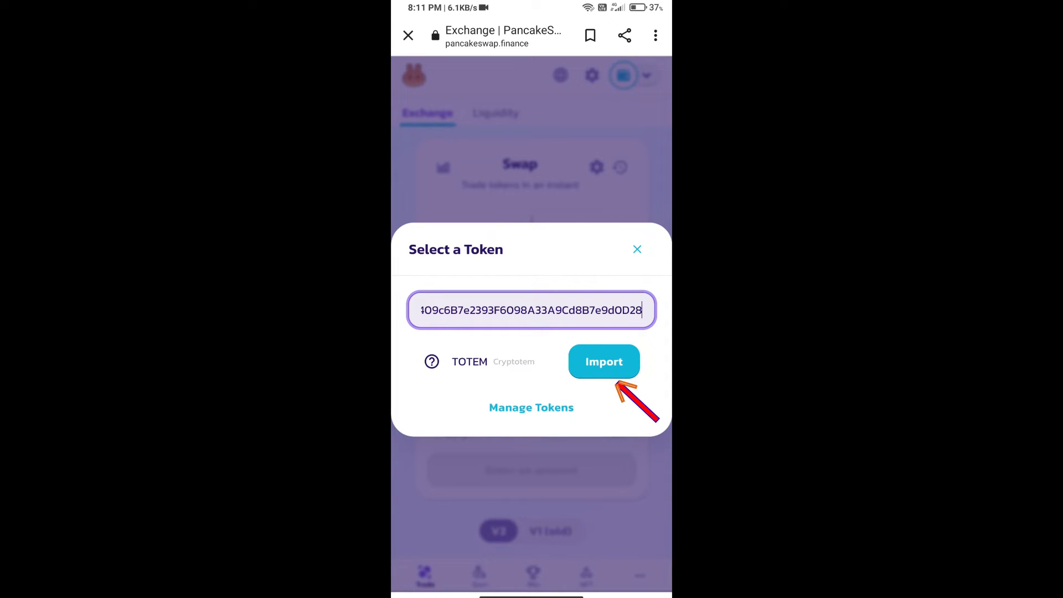
pyautogui.click(603, 361)
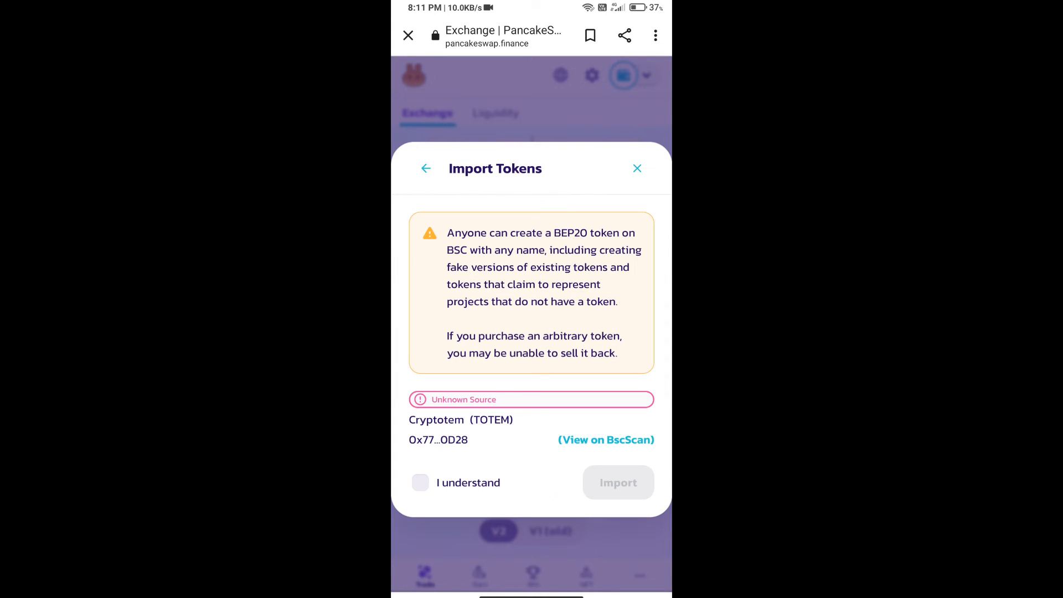
pyautogui.click(420, 482)
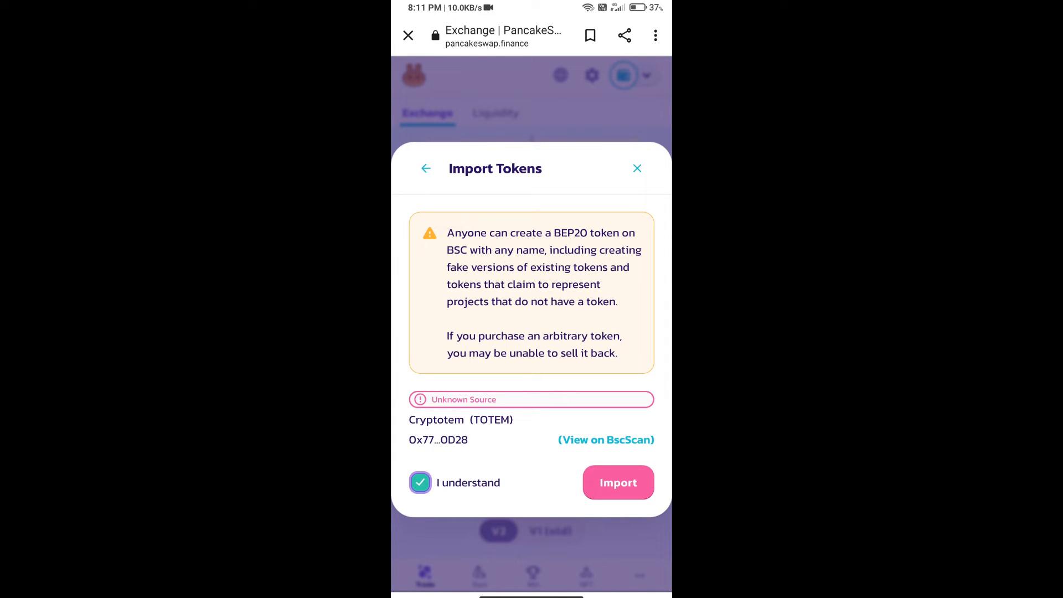
pyautogui.click(617, 482)
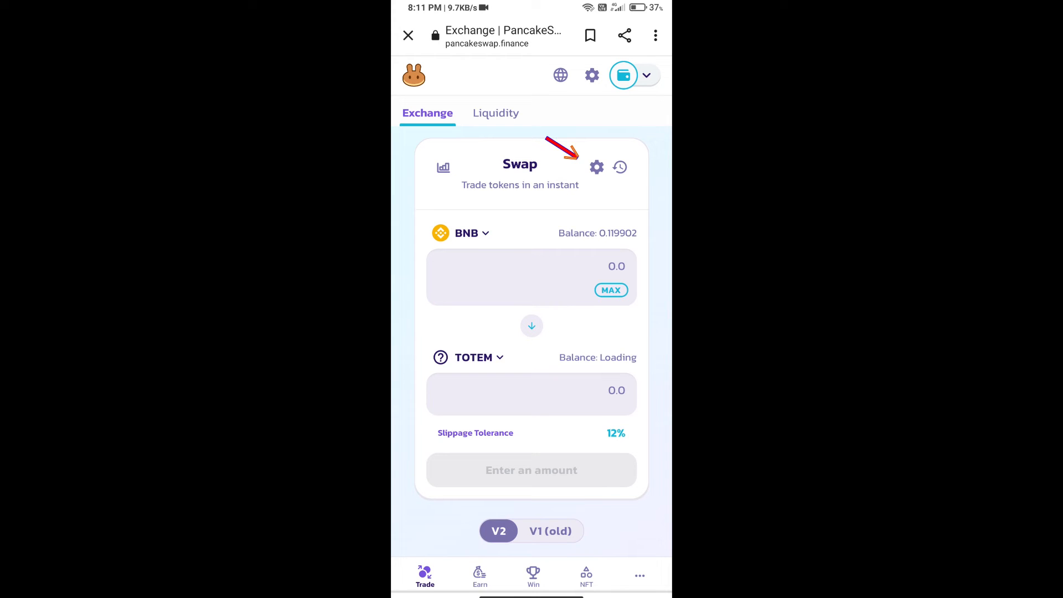
# Set the swap slippage tolerance to 16% in PancakeSwap settings
pyautogui.click(596, 166)
pyautogui.write('16')
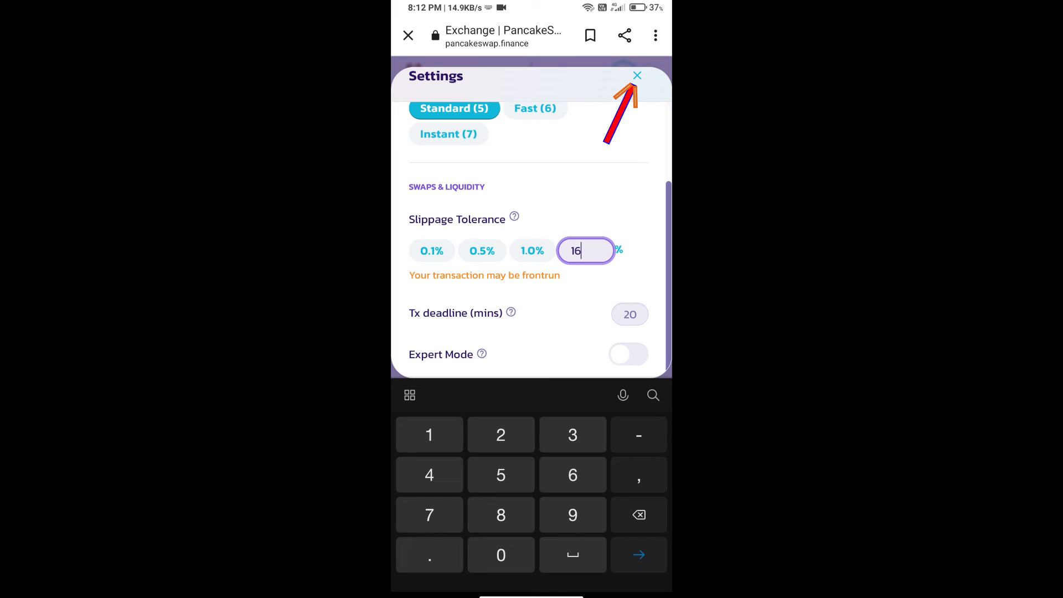
pyautogui.click(637, 75)
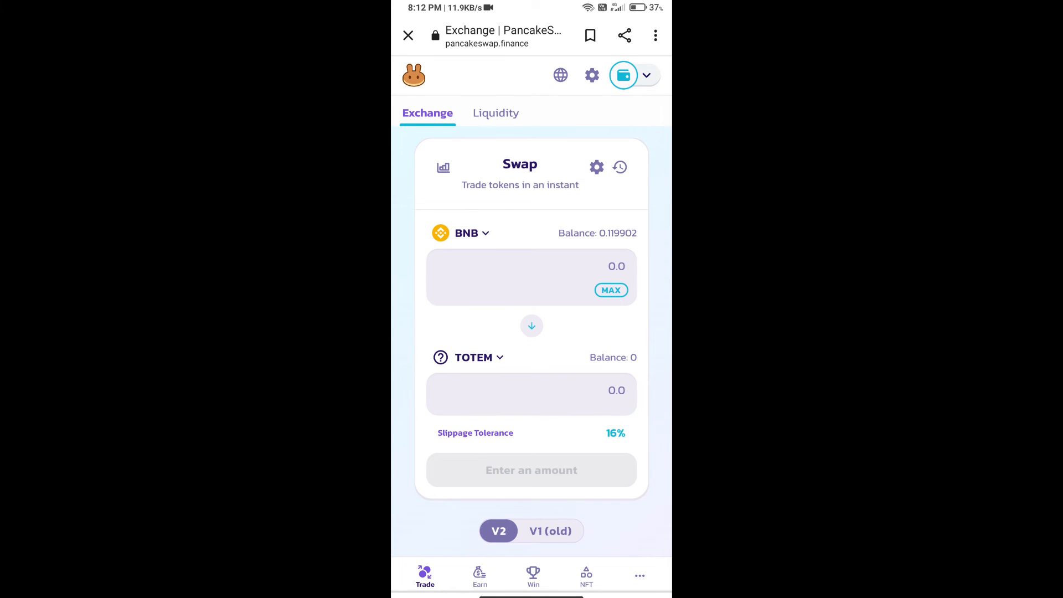
# Swap about 0.0000258 BNB for 100 TOTEM and confirm, reaching Trust Wallet approval
pyautogui.write('100')
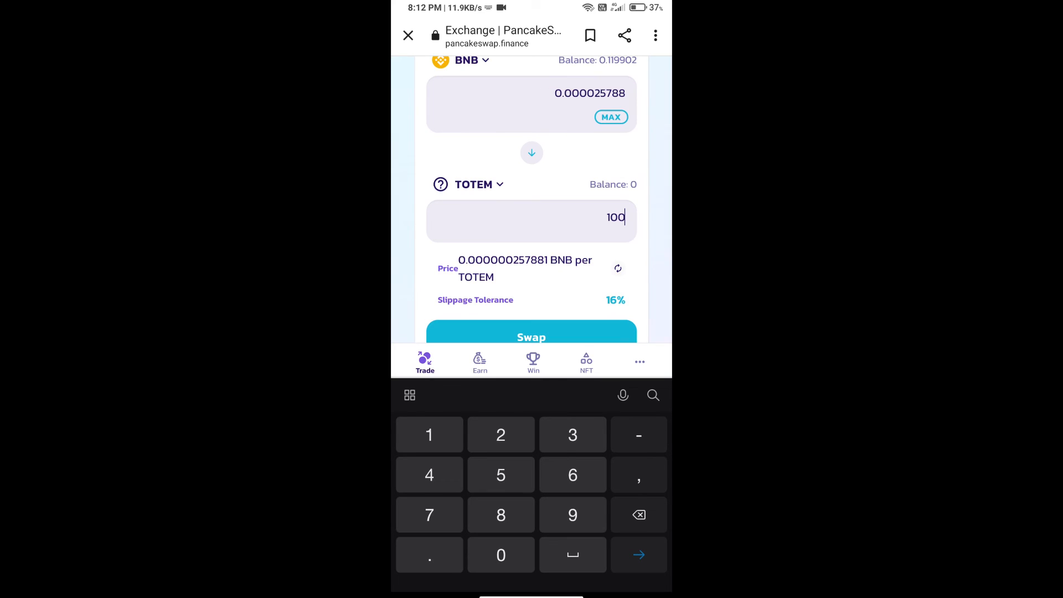
pyautogui.scroll(-3)
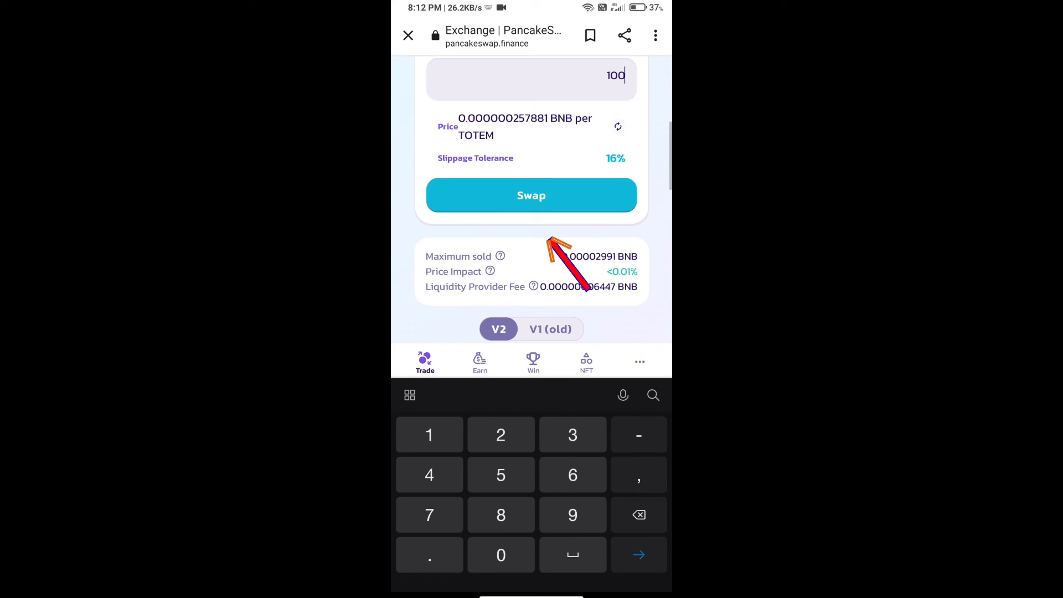
pyautogui.click(531, 196)
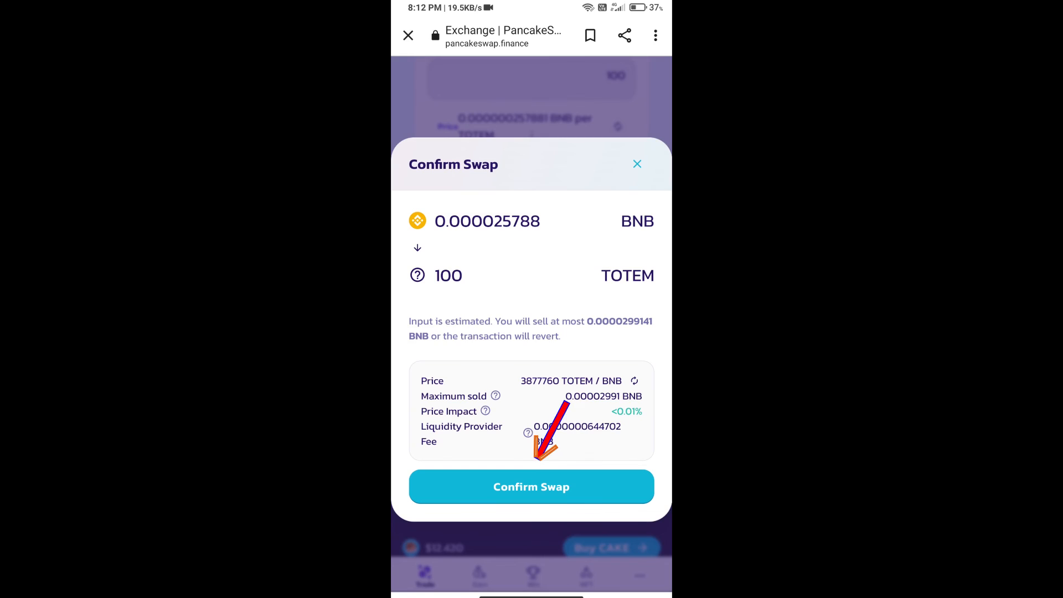
pyautogui.click(531, 486)
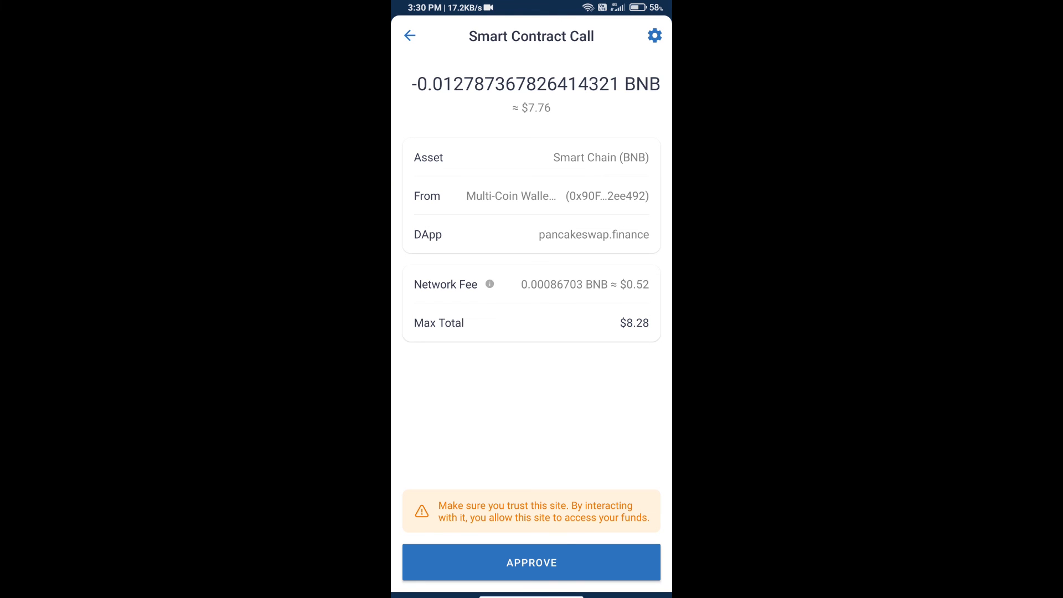